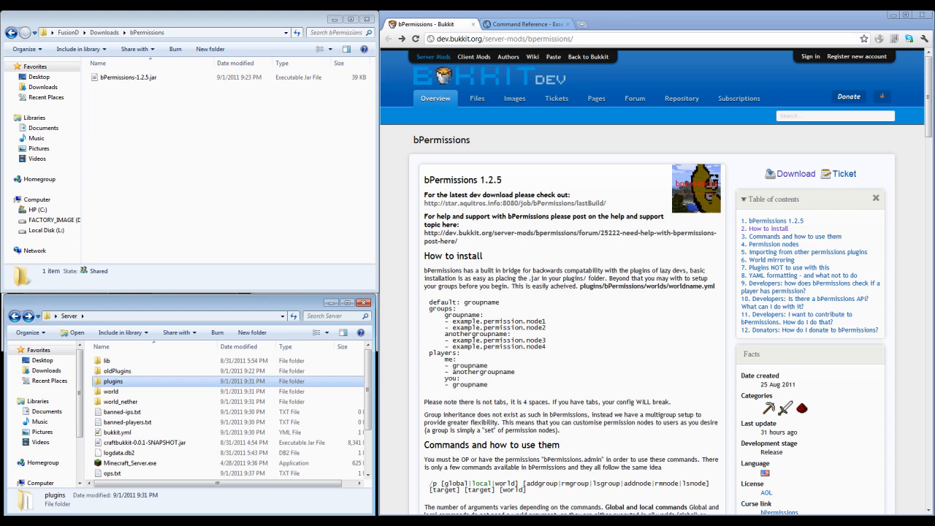
Browse into the server's plugins > bPermissions folder and load its config.yml in Notepad++.
{"action": "scroll", "scroll_direction": "down", "scroll_amount": 3}
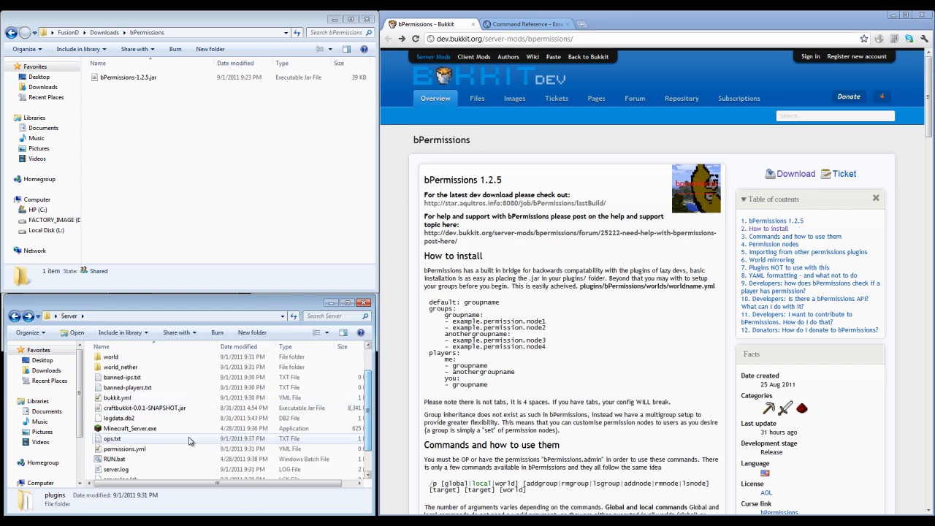
{"action": "mouse_move", "coordinate": [128, 449]}
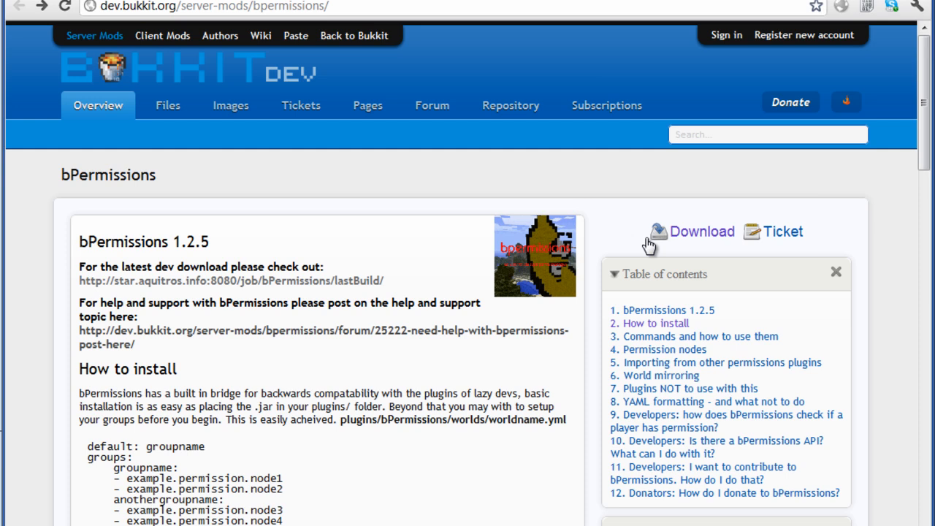
{"action": "mouse_move", "coordinate": [695, 243]}
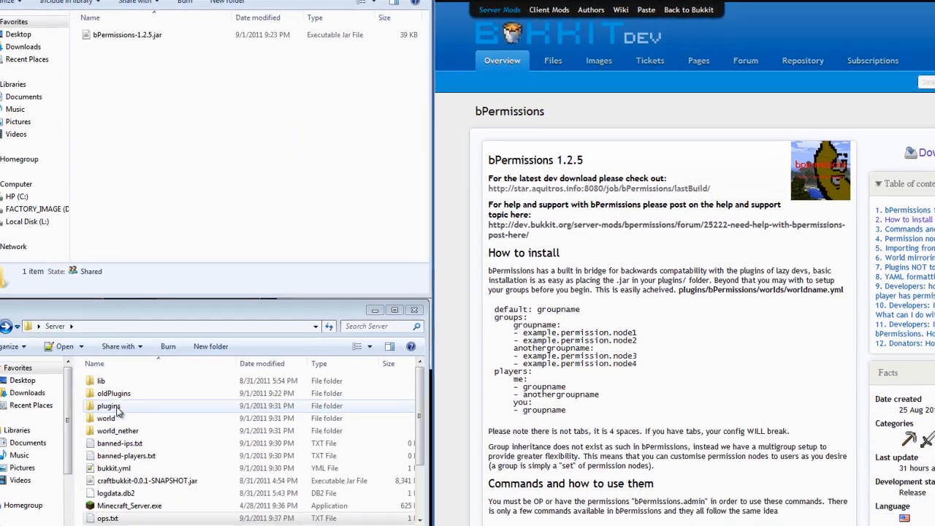
{"action": "double_click", "coordinate": [108, 407]}
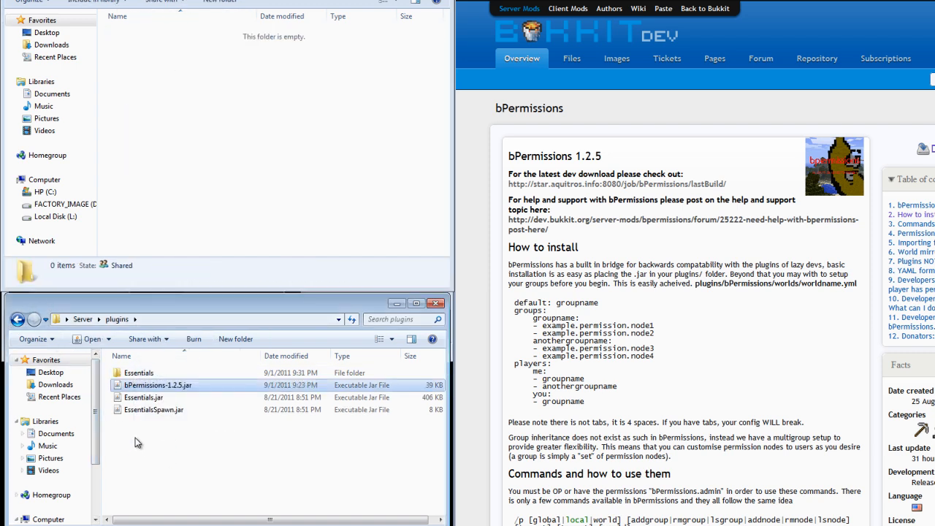
{"action": "left_click", "coordinate": [82, 318]}
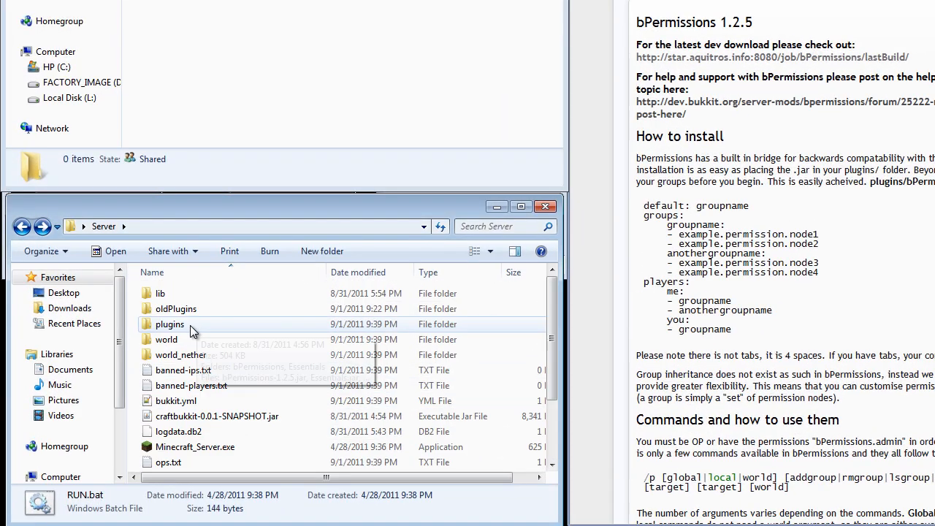
{"action": "double_click", "coordinate": [170, 324]}
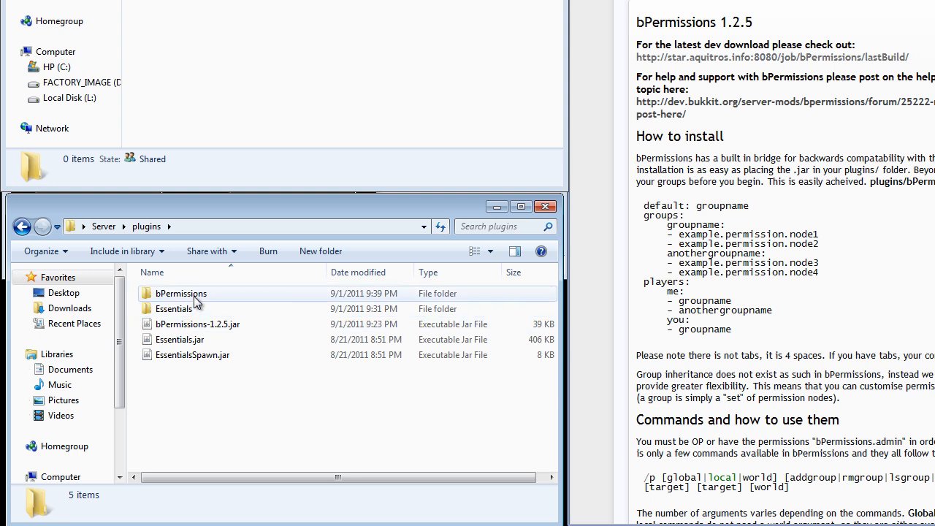
{"action": "mouse_move", "coordinate": [181, 293]}
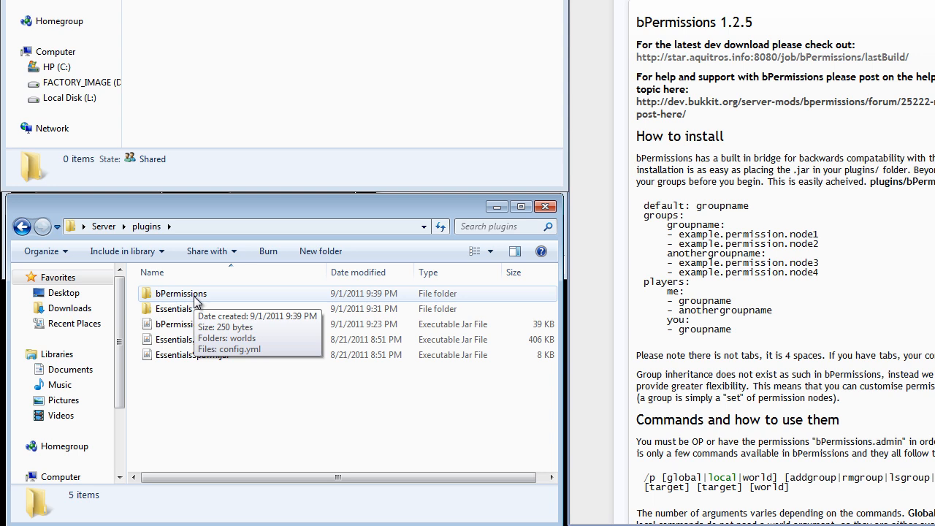
{"action": "double_click", "coordinate": [181, 292]}
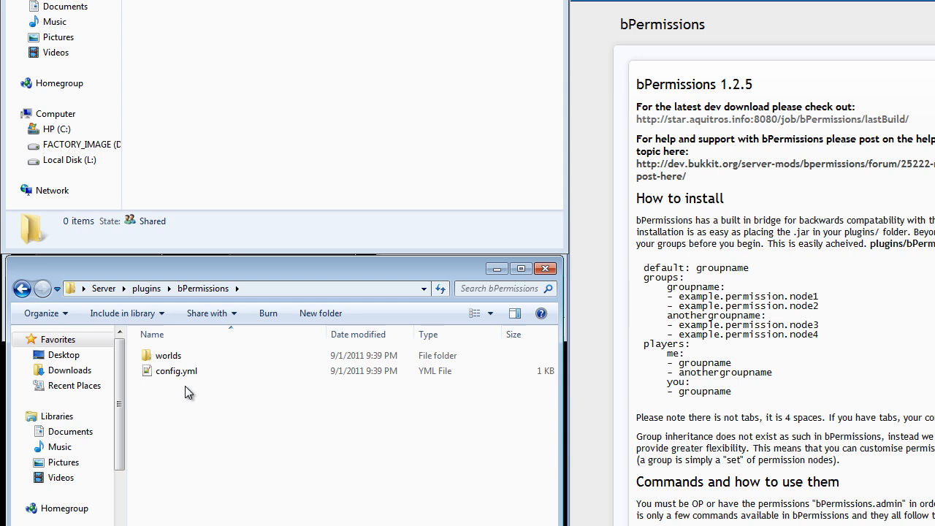
{"action": "double_click", "coordinate": [175, 371]}
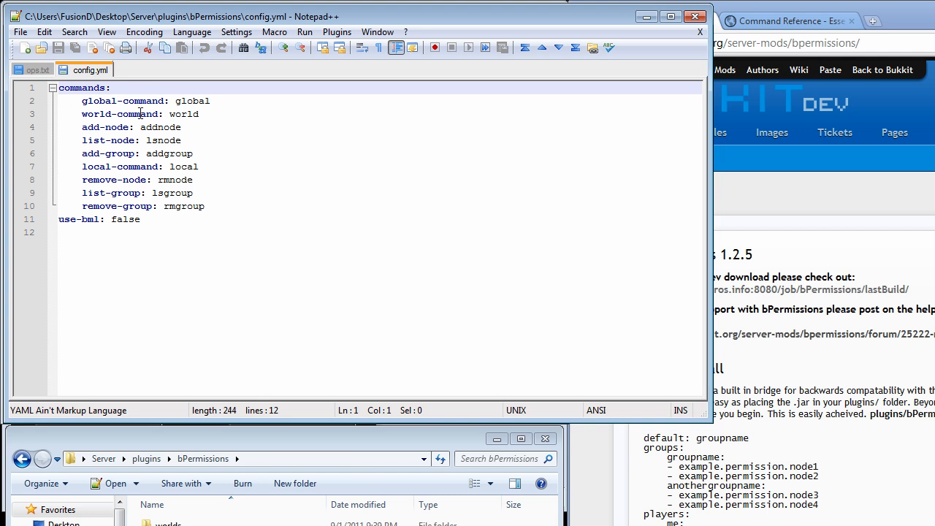
Close the config.yml tab via its context menu.
{"action": "right_click", "coordinate": [90, 70]}
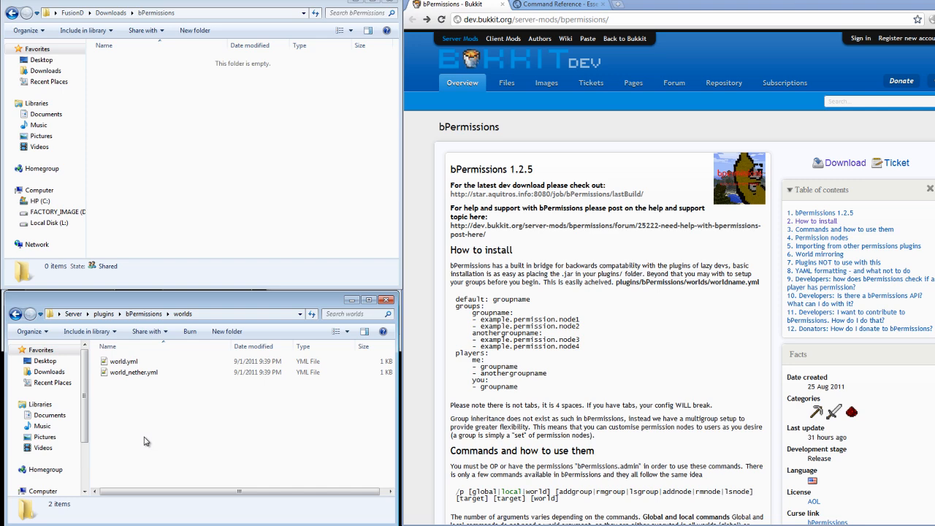
Load the empty world.yml from the worlds folder into Notepad++.
{"action": "left_click", "coordinate": [123, 362]}
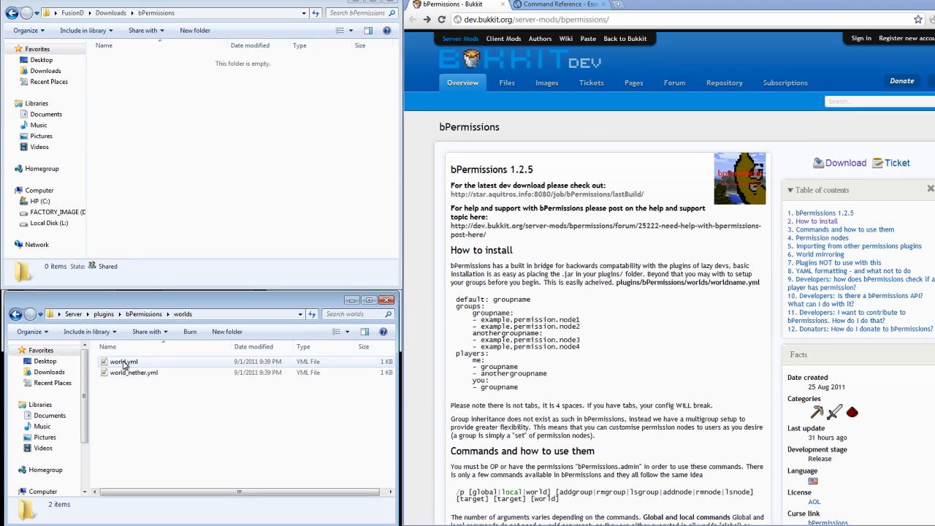
{"action": "double_click", "coordinate": [123, 362]}
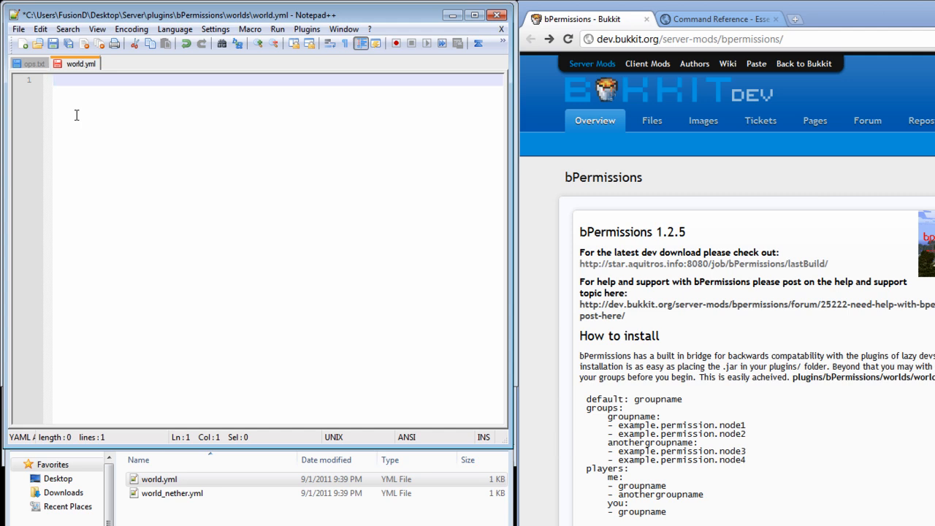
Write 'default: User' on the first line followed by a 'groups:' line.
{"action": "type", "text": "defaul"}
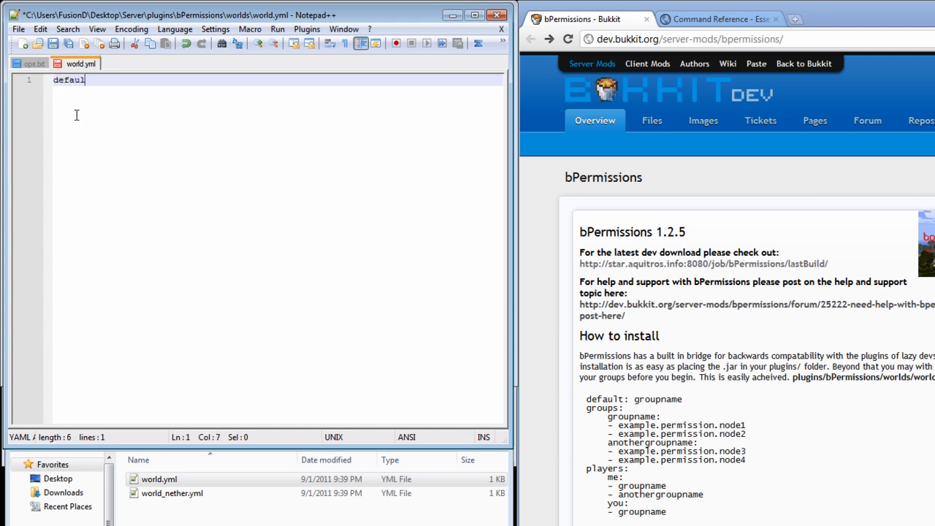
{"action": "type", "text": "t:"}
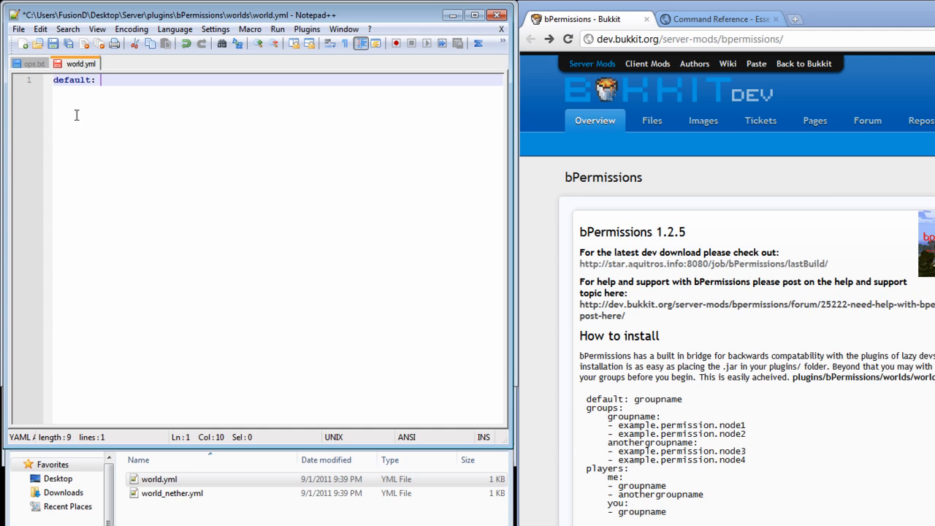
{"action": "type", "text": "User"}
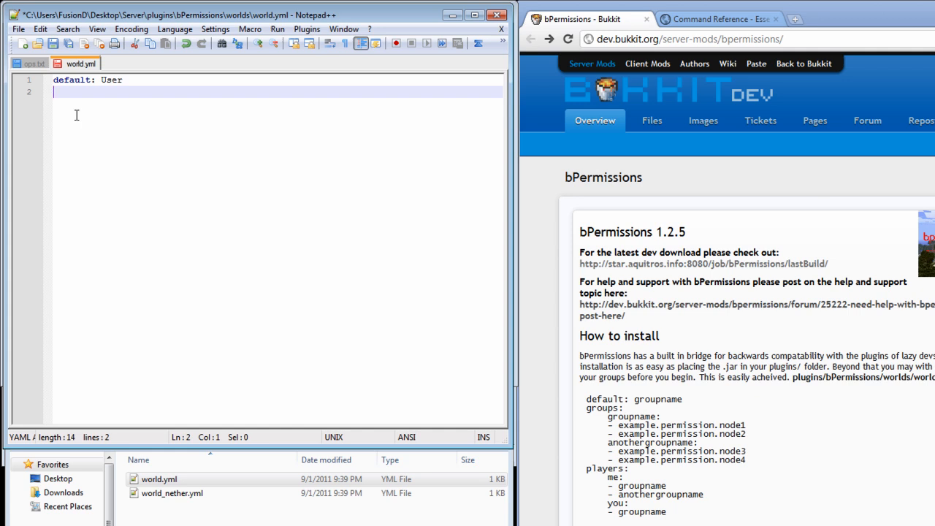
{"action": "type", "text": "group"}
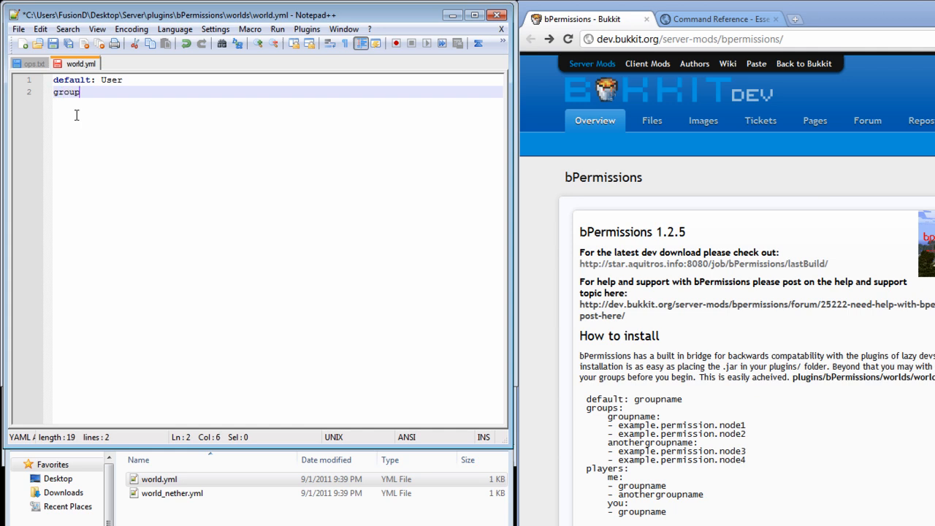
{"action": "type", "text": "s:"}
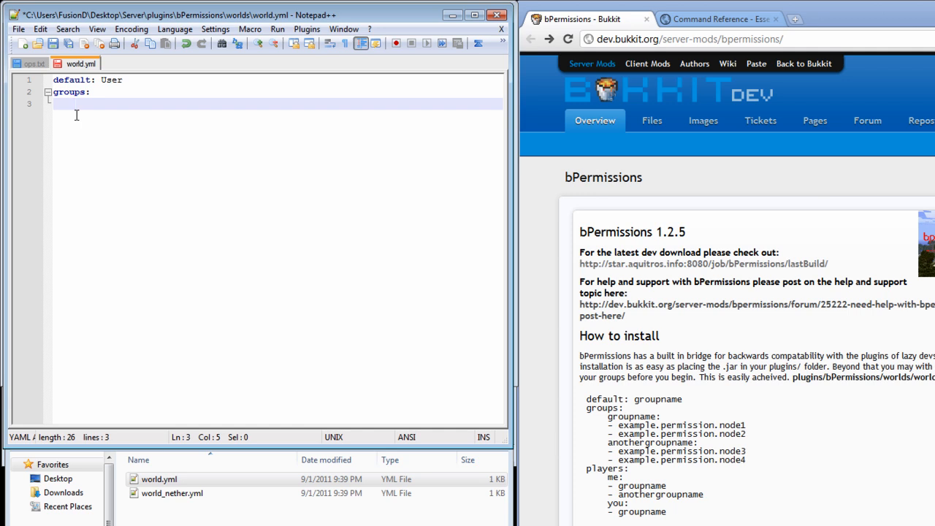
List User group nodes from essentials.help and essentials.compass through essentials.warp, then add 'Mod:'.
{"action": "type", "text": "g"}
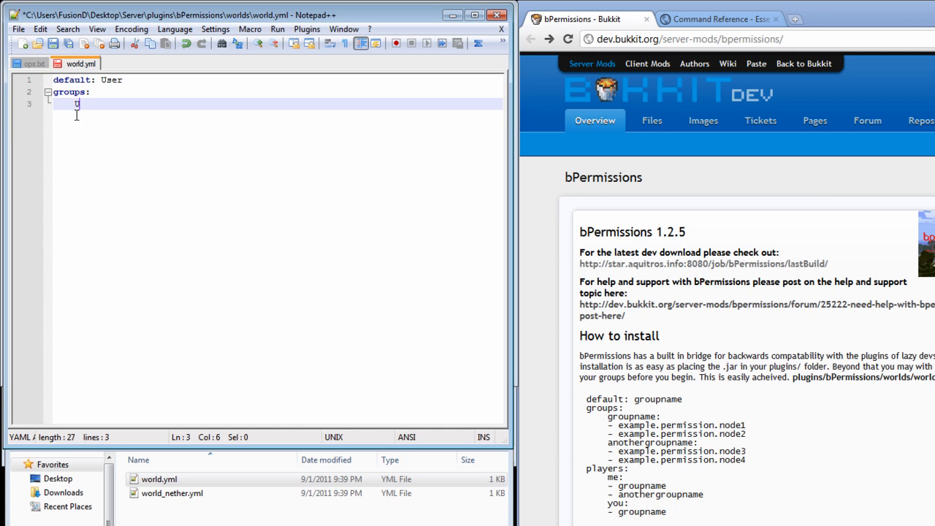
{"action": "type", "text": "ser:"}
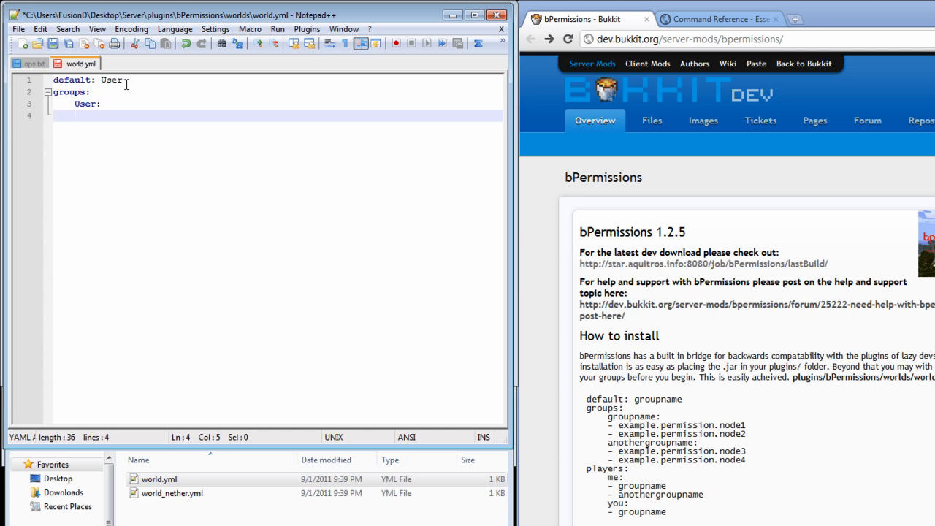
{"action": "type", "text": "essentials."}
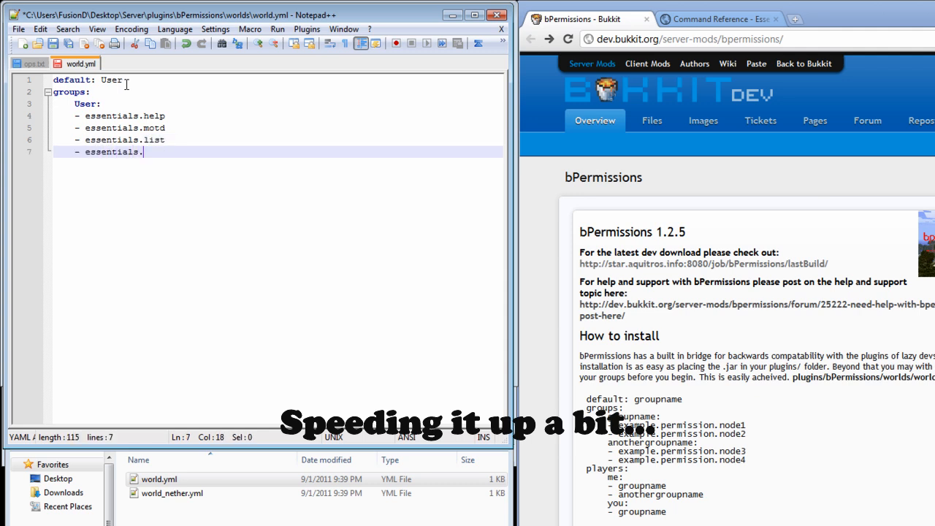
{"action": "type", "text": "compass"}
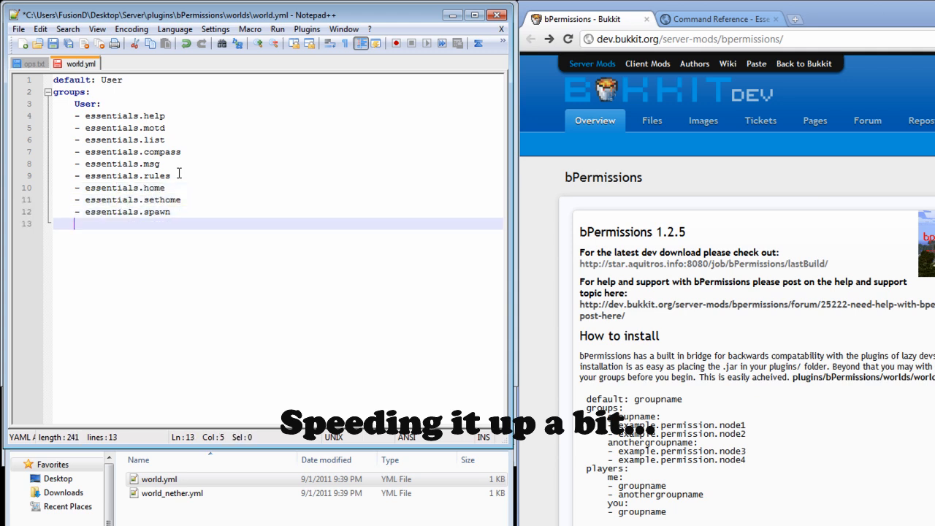
{"action": "type", "text": "- essentials.warp"}
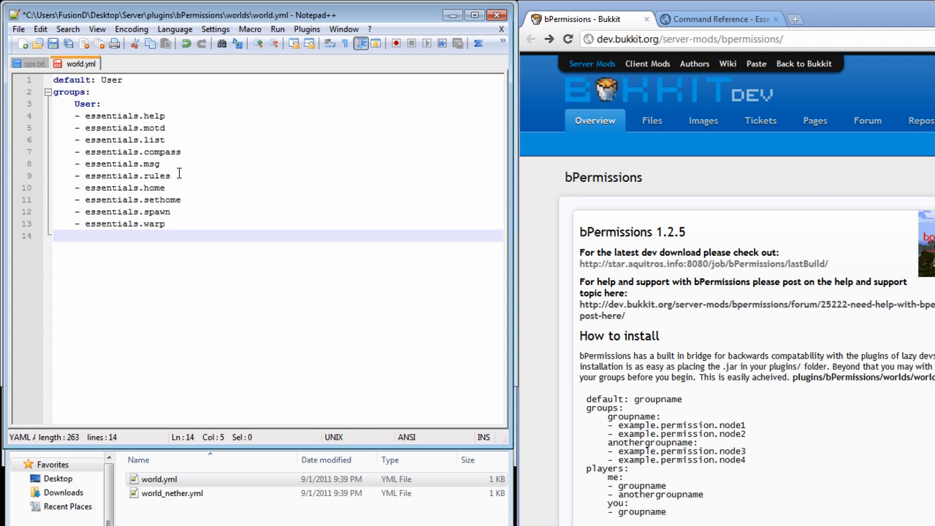
{"action": "type", "text": "Mod:"}
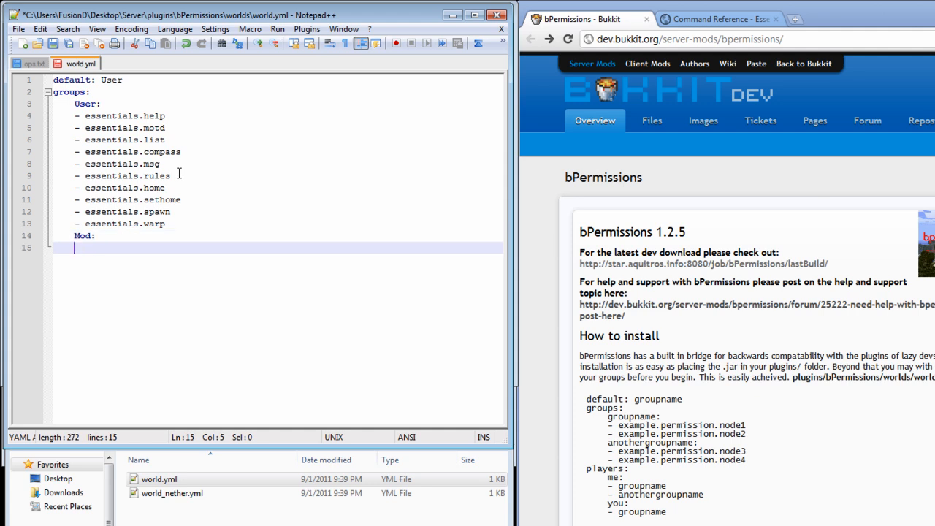
List Mod nodes essentials.kick, item, god, tp, broadcast, mute, tempban, then add 'Admin:'.
{"action": "type", "text": "- essentials.kick"}
{"action": "type", "text": "-essentials.tempban"}
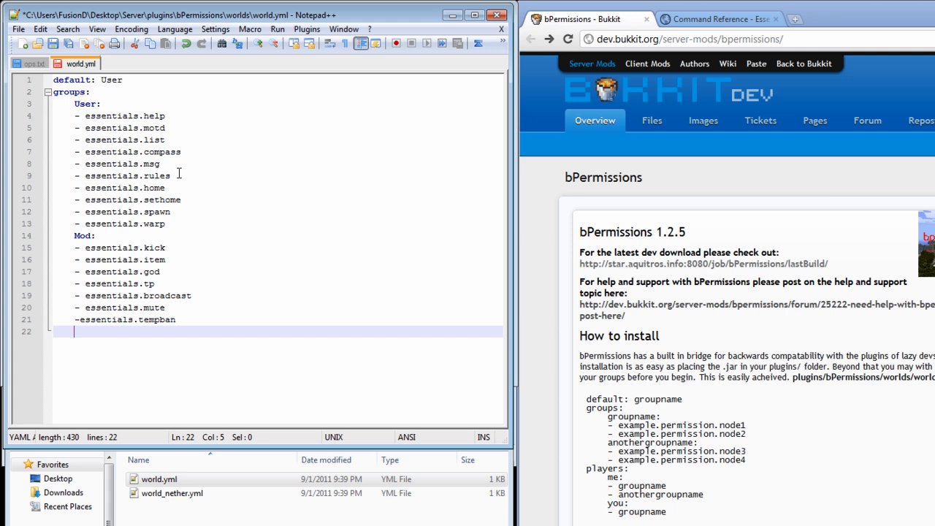
{"action": "type", "text": "Admin:"}
{"action": "type", "text": "-"}
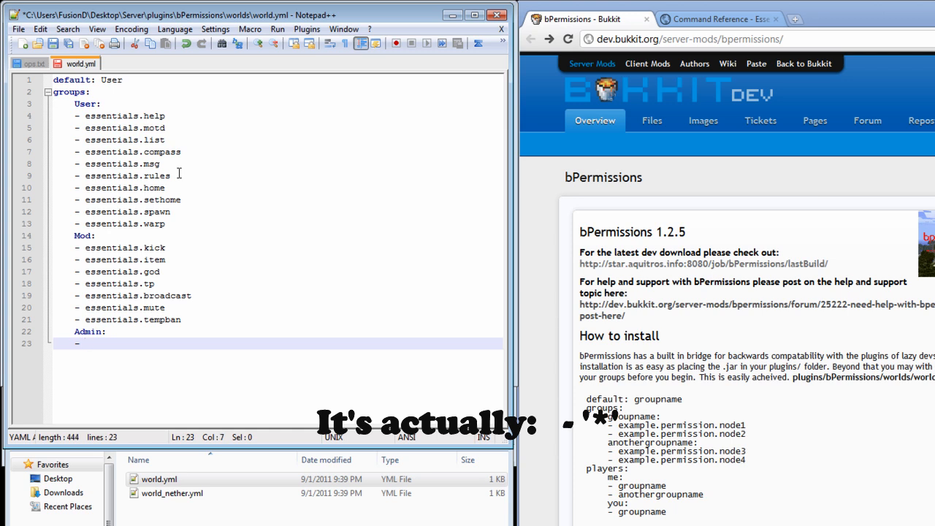
Grant the Admin group the '*' wildcard permission node.
{"action": "type", "text": "*"}
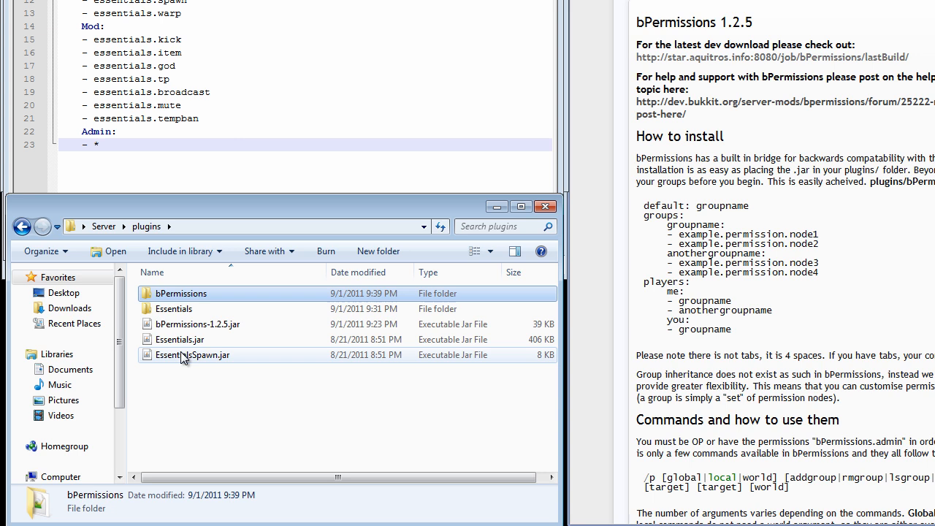
Select EssentialsSpawn.jar in the plugins folder to see its details.
{"action": "left_click", "coordinate": [193, 355]}
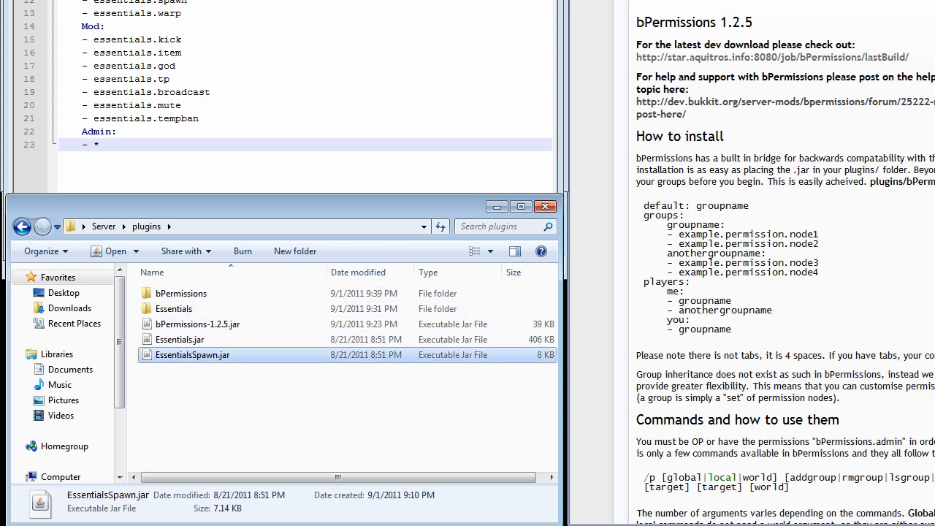
{"action": "mouse_move", "coordinate": [239, 451]}
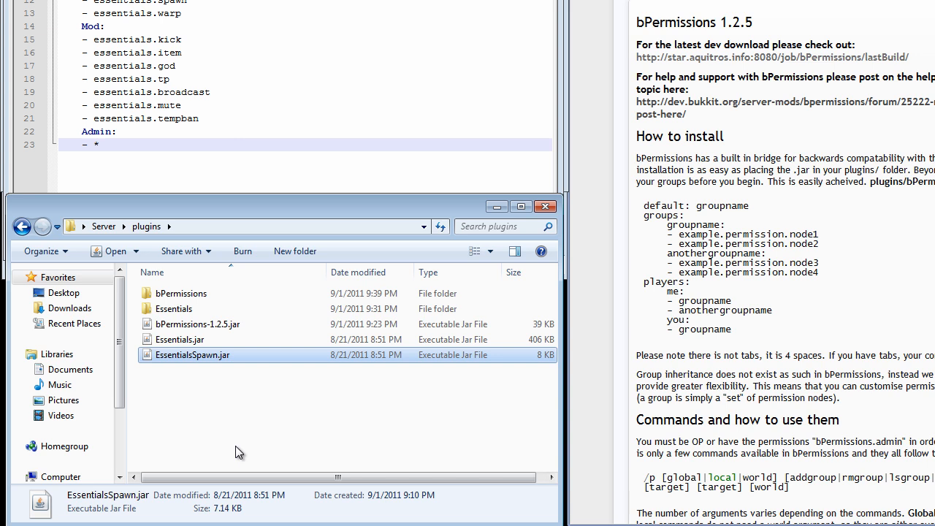
{"action": "mouse_move", "coordinate": [710, 99]}
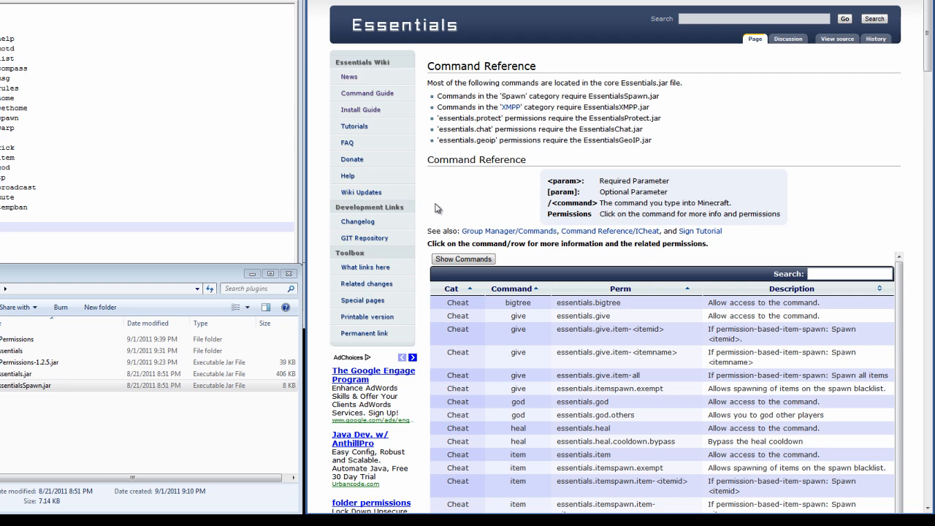
Scroll through the Command Reference table of commands and permission nodes.
{"action": "scroll", "scroll_direction": "down", "scroll_amount": 3}
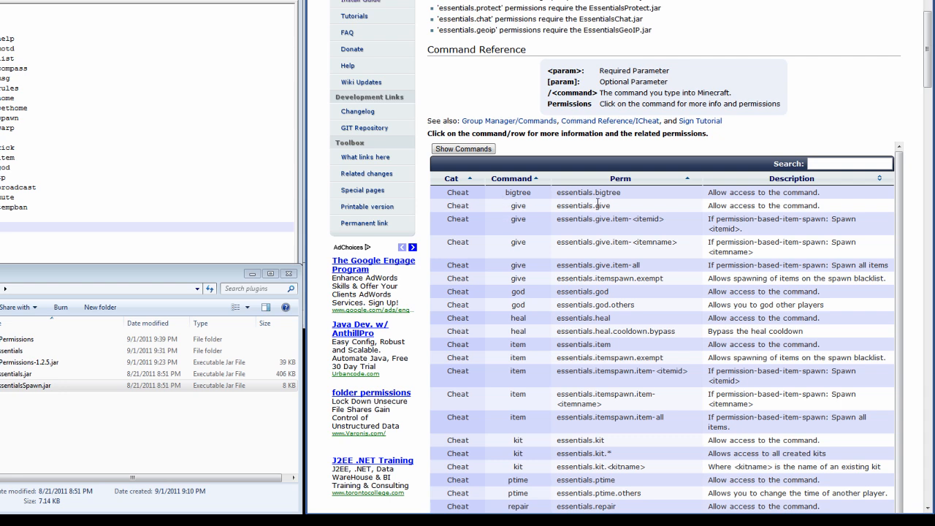
{"action": "mouse_move", "coordinate": [507, 196]}
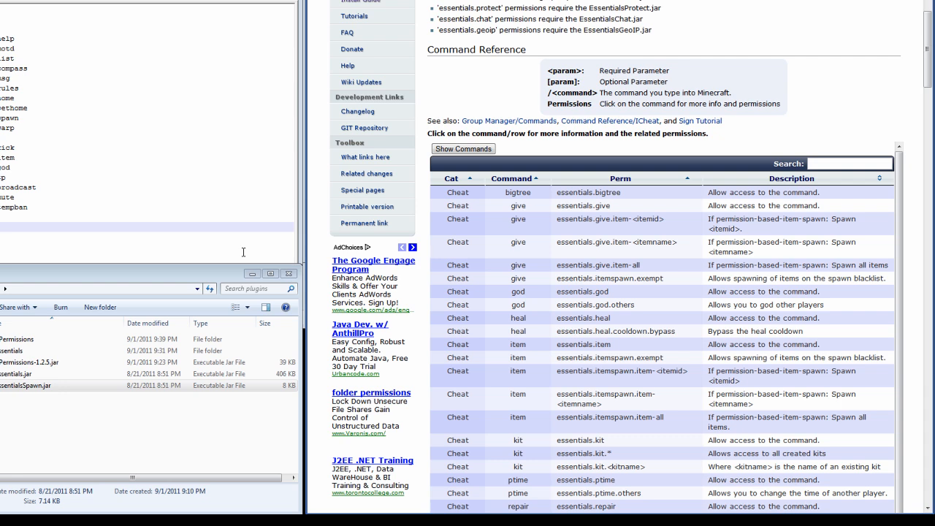
{"action": "mouse_move", "coordinate": [675, 265]}
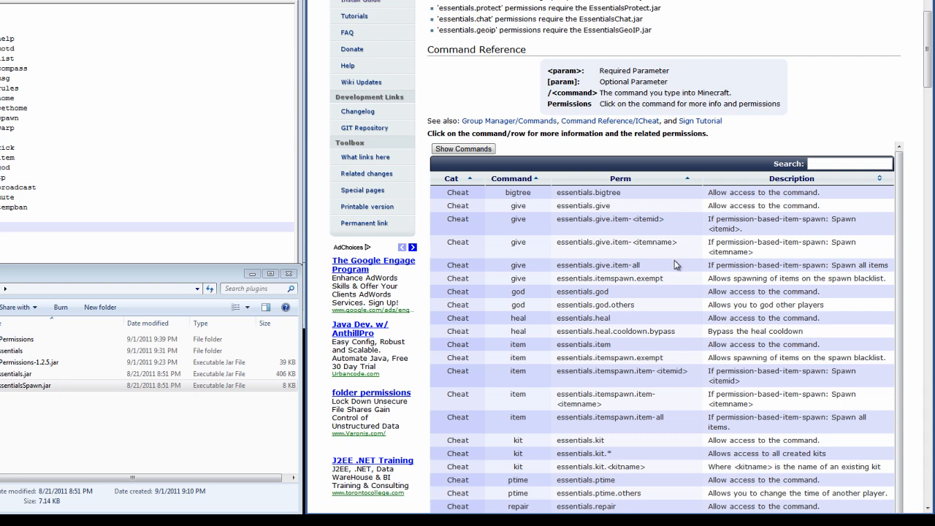
{"action": "mouse_move", "coordinate": [620, 276]}
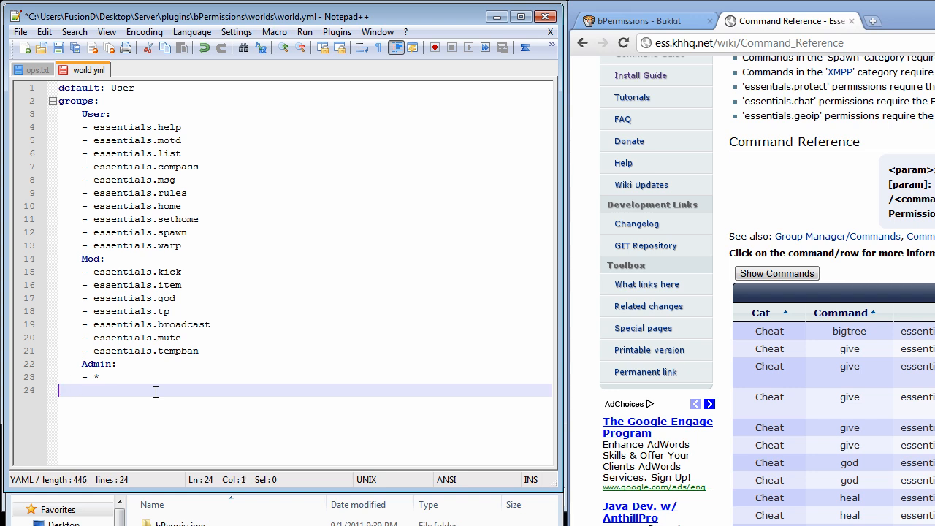
Add a 'players:' section and start an entry for Chris1056 beneath it.
{"action": "type", "text": "p1"}
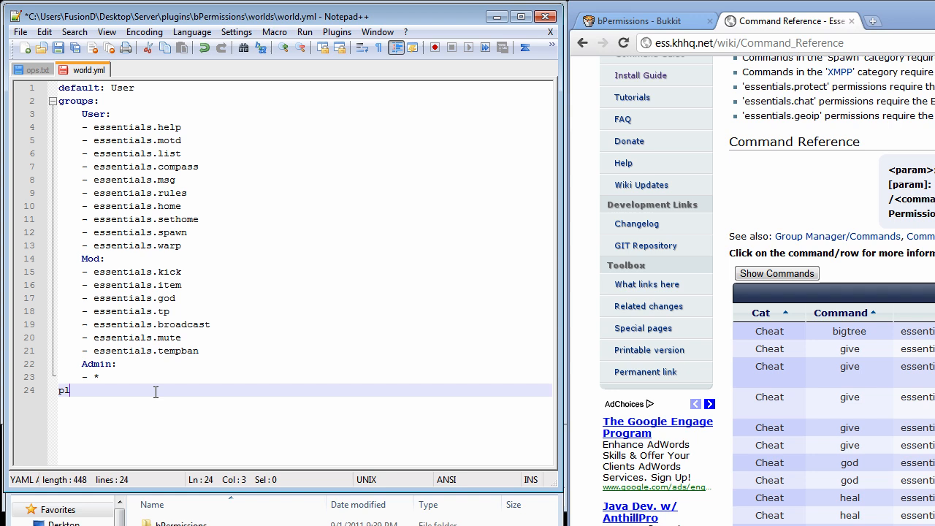
{"action": "type", "text": "layers:"}
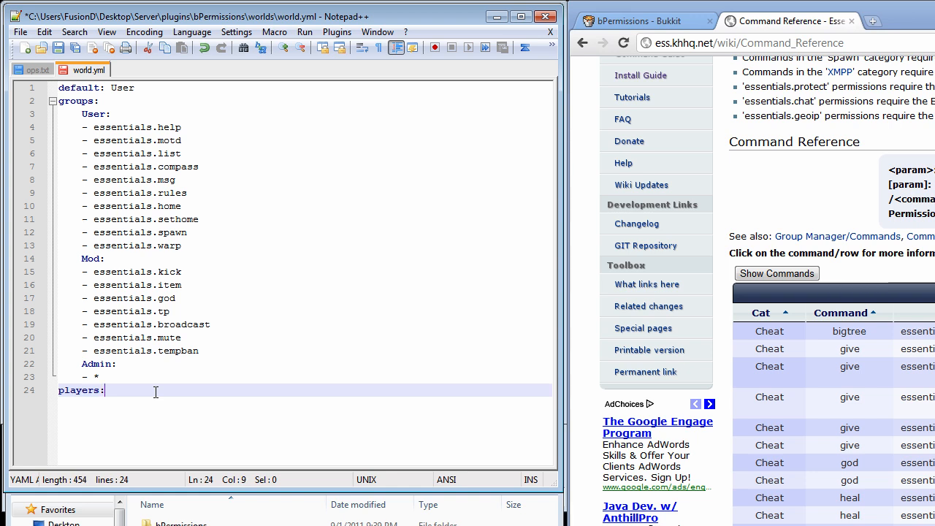
{"action": "key", "text": "enter"}
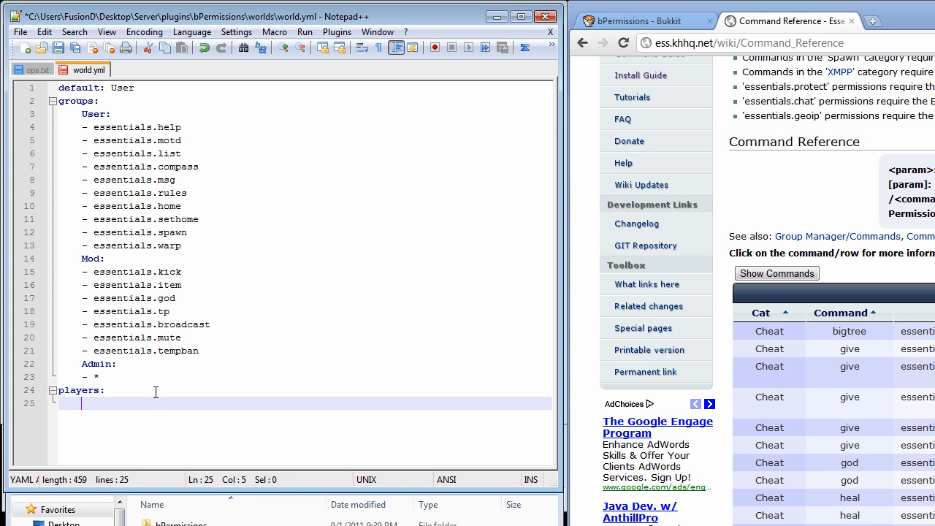
{"action": "type", "text": "Chris1056:"}
{"action": "type", "text": "-"}
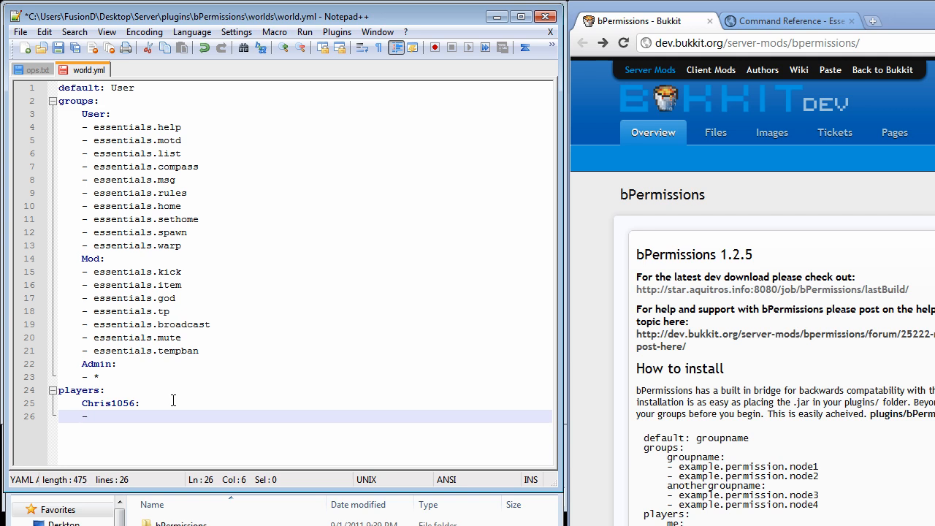
Assign Chris1056 to Admin, Notch to Mod and User, and RandomUser to User under players:.
{"action": "type", "text": "Admin"}
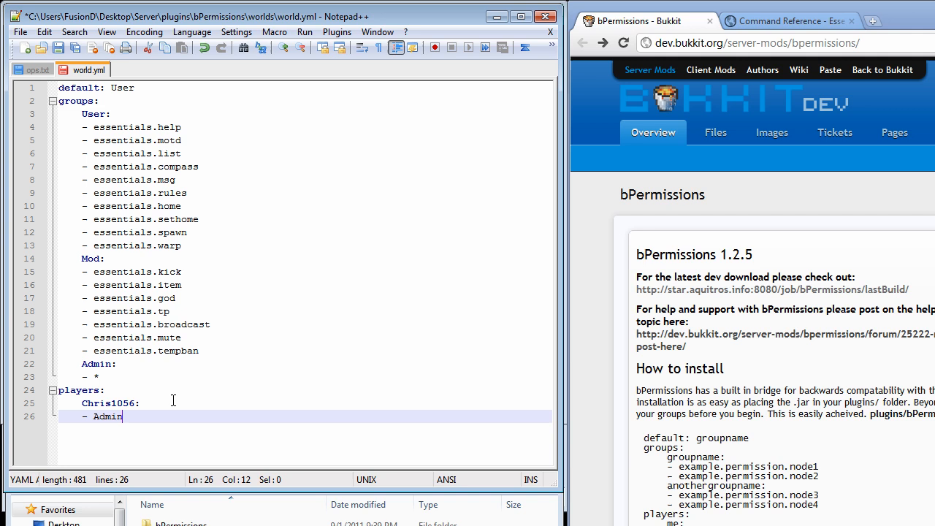
{"action": "type", "text": "Notch:"}
{"action": "type", "text": "- User"}
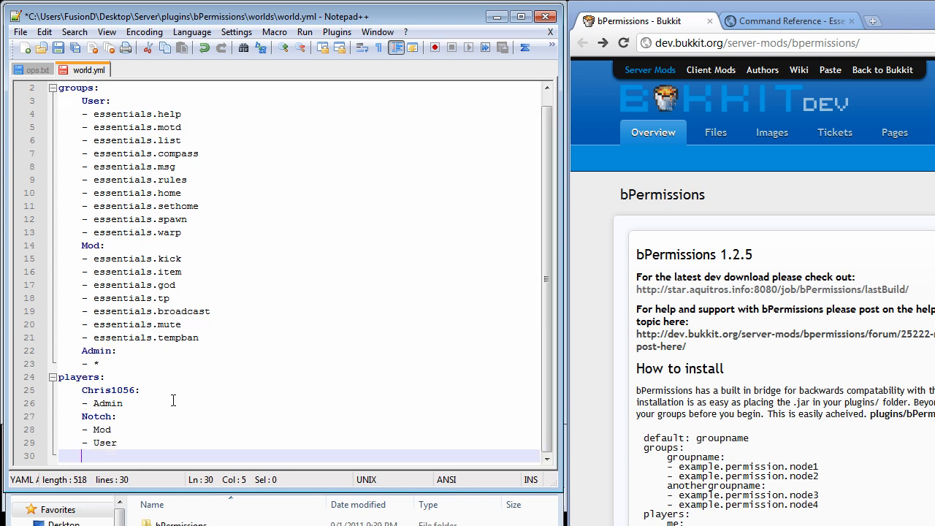
{"action": "type", "text": "Ra"}
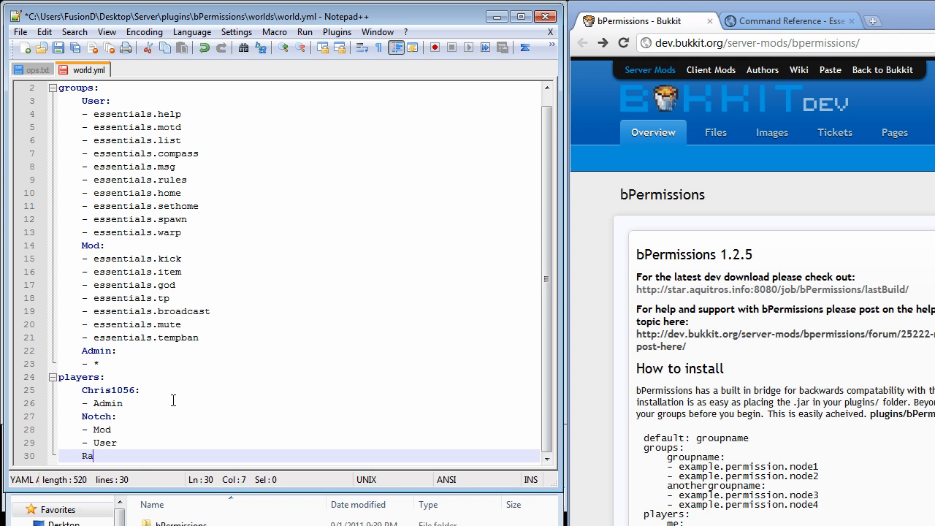
{"action": "type", "text": "ndomUser:"}
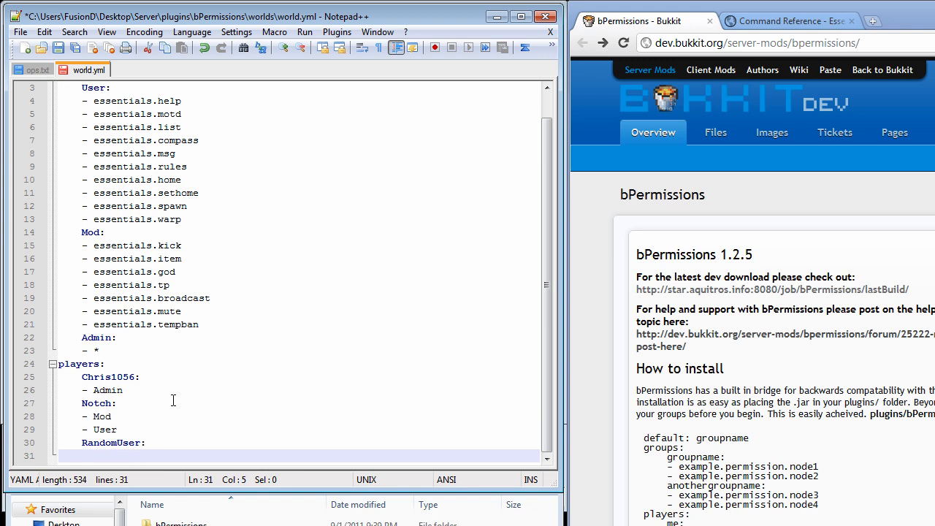
{"action": "type", "text": "- User"}
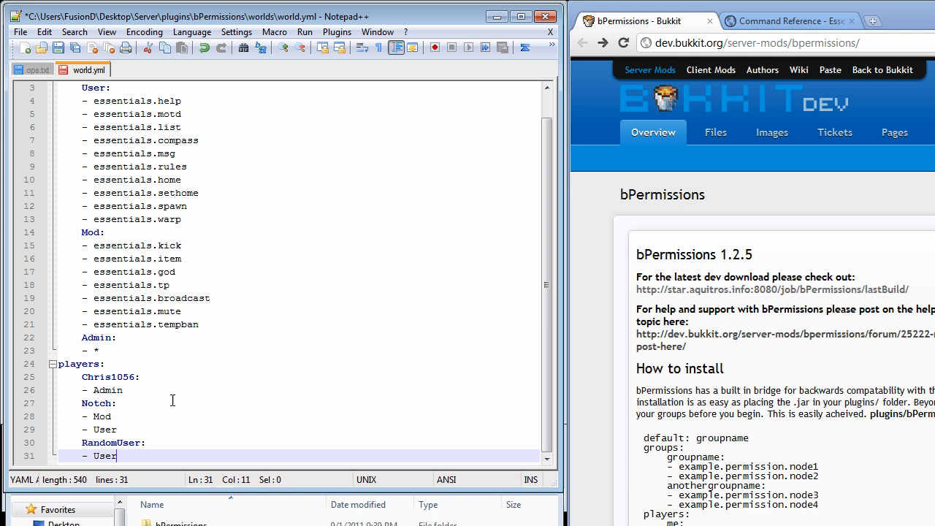
{"action": "left_click", "coordinate": [95, 403]}
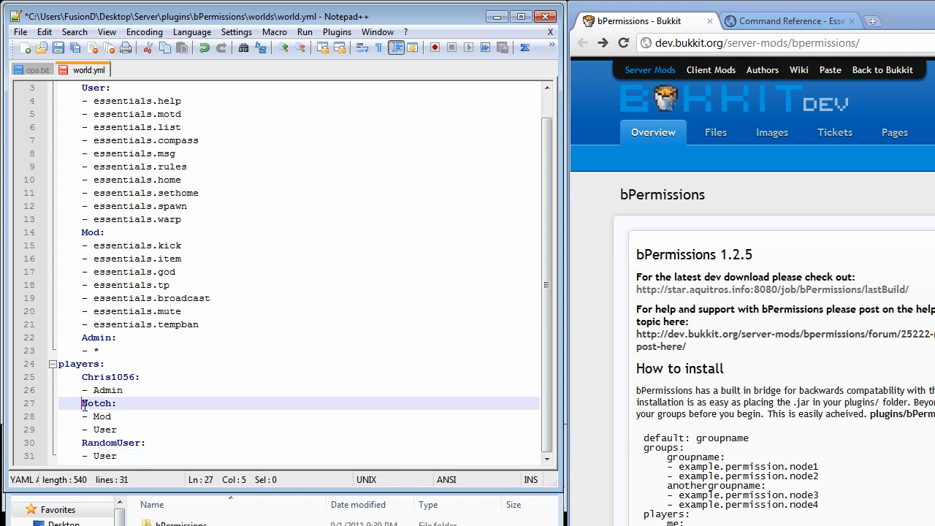
{"action": "left_click_drag", "start_coordinate": [82, 403], "coordinate": [117, 429]}
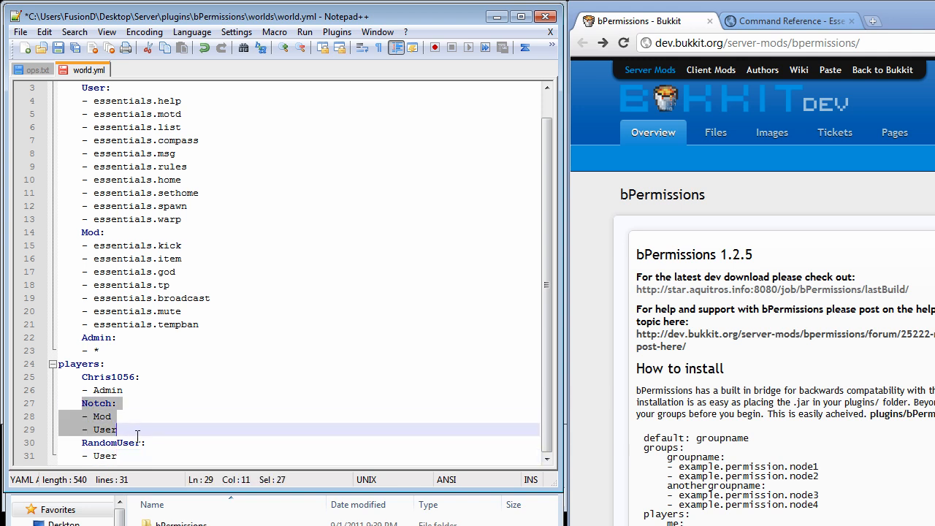
{"action": "mouse_move", "coordinate": [144, 410]}
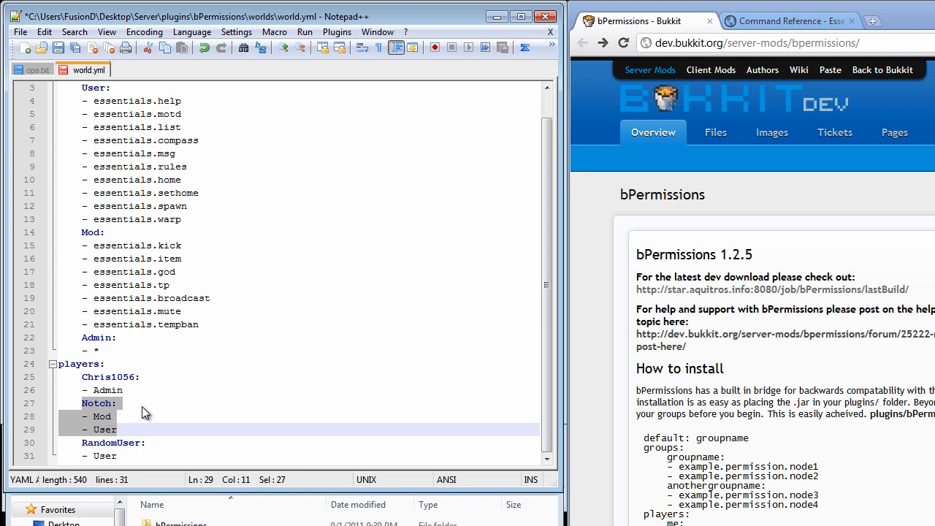
{"action": "mouse_move", "coordinate": [135, 423]}
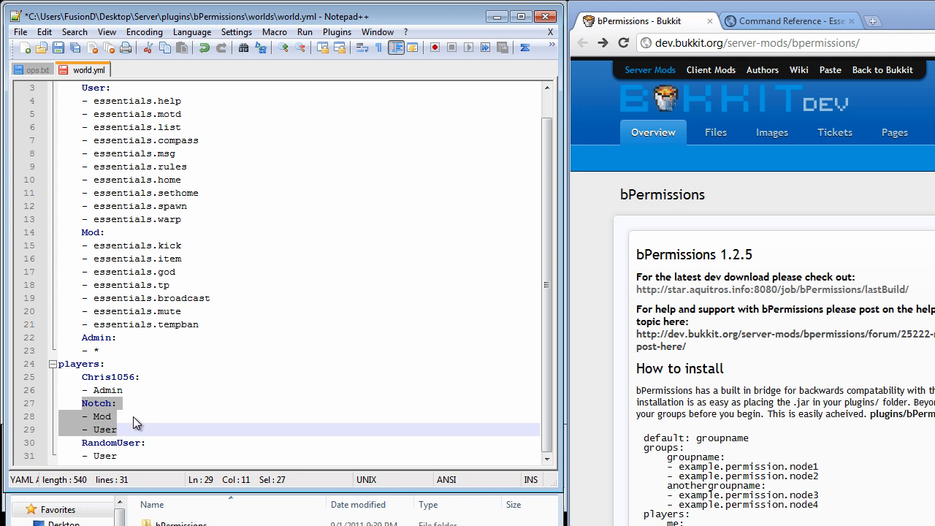
{"action": "left_click", "coordinate": [103, 417]}
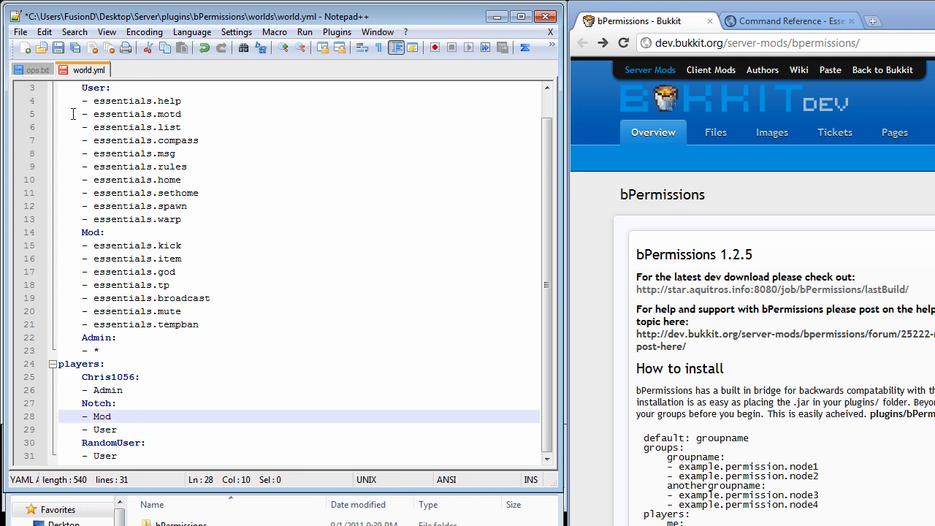
{"action": "left_click_drag", "start_coordinate": [84, 100], "coordinate": [190, 219]}
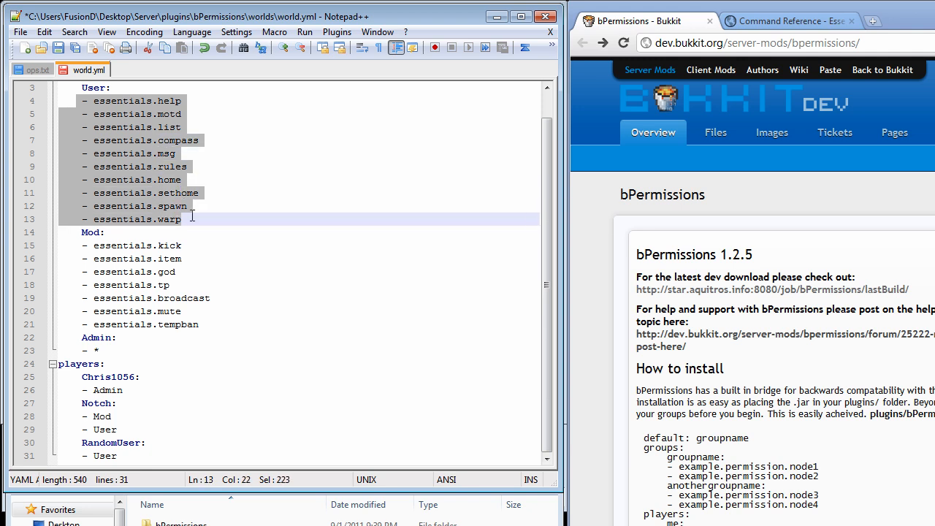
{"action": "left_click", "coordinate": [219, 232]}
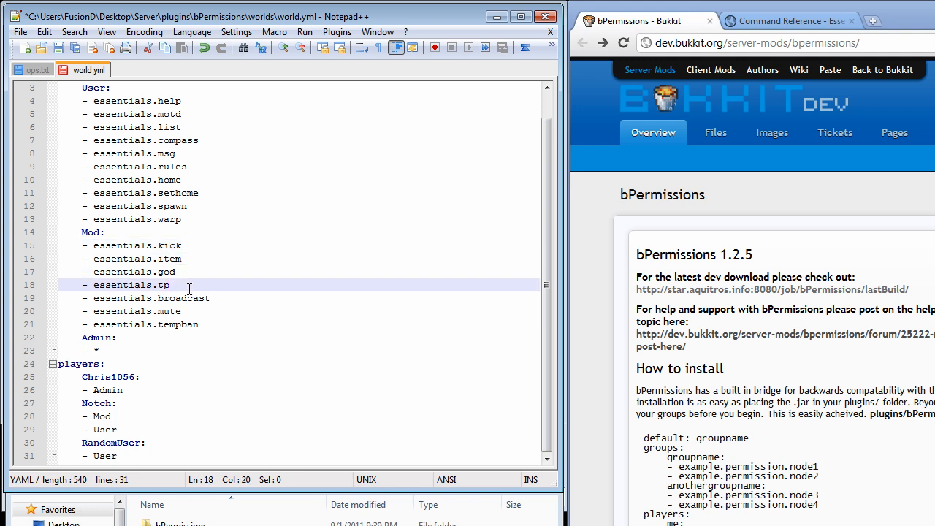
{"action": "left_click", "coordinate": [212, 325]}
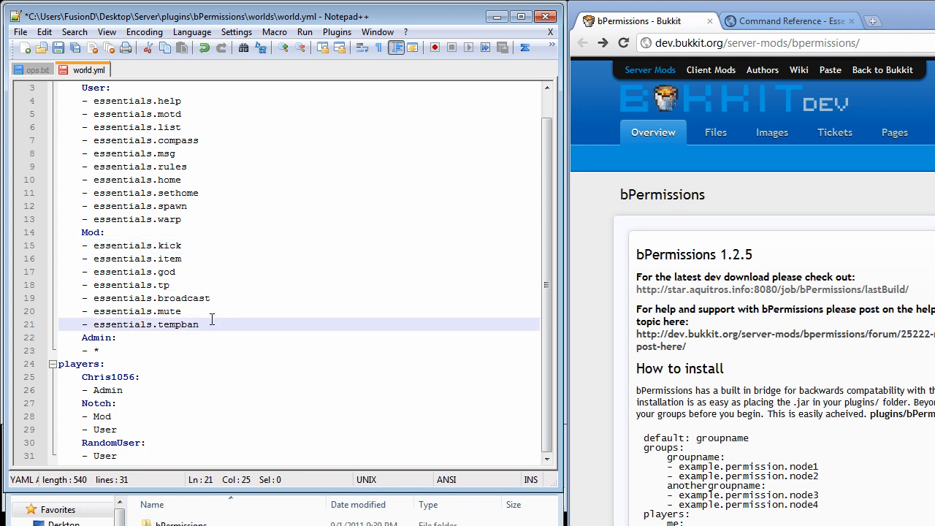